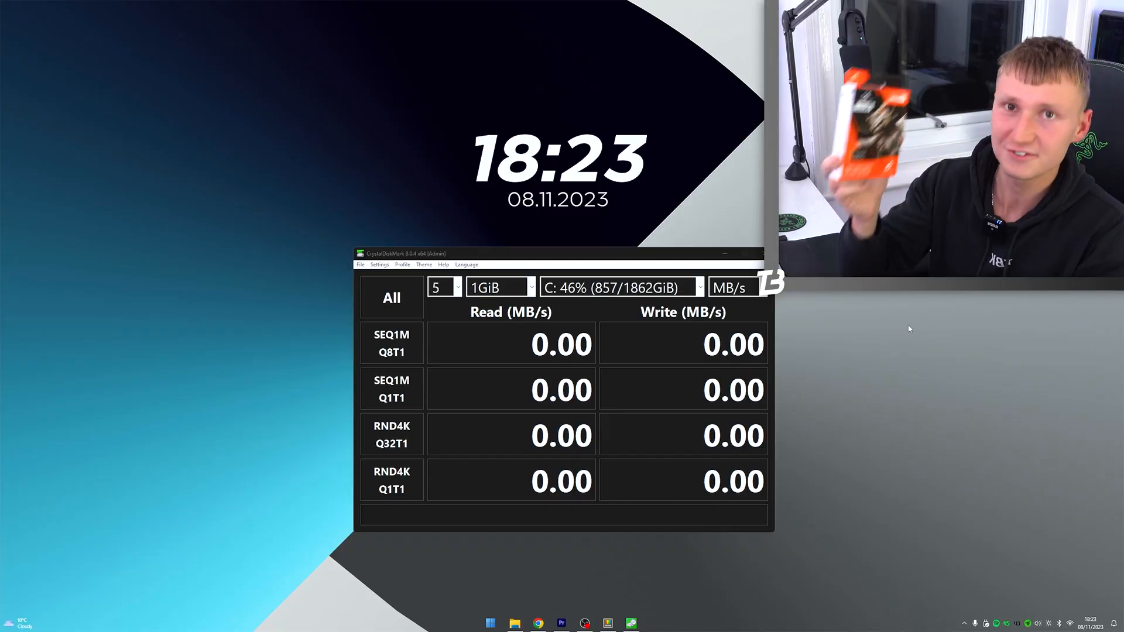
pyautogui.moveTo(902, 334)
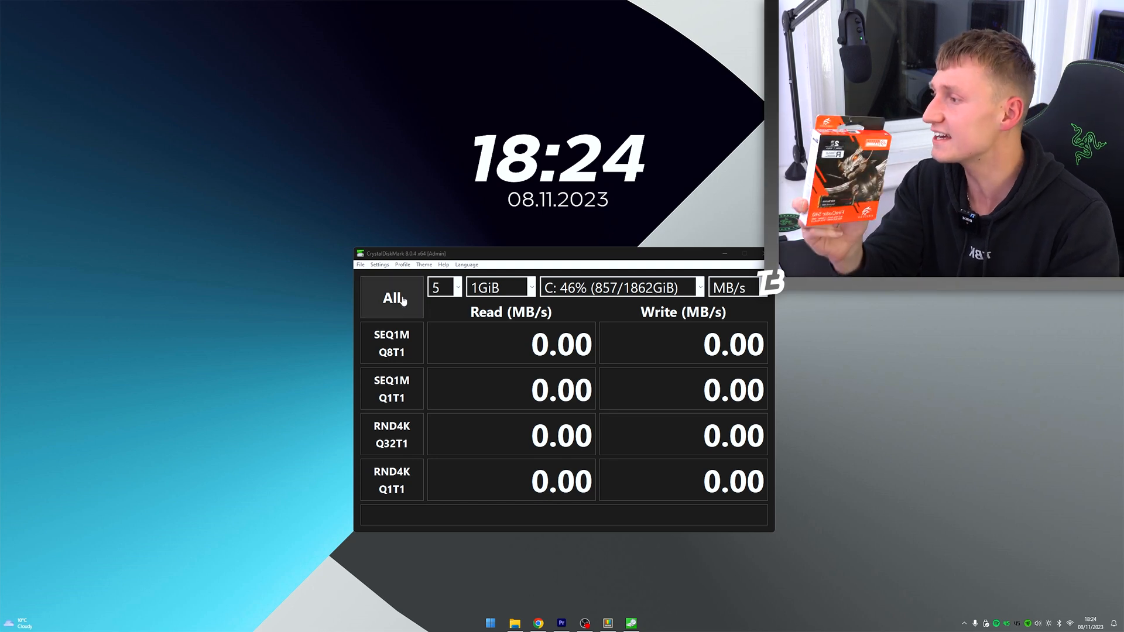
# Start all four benchmark tests on drive C: with the All button
pyautogui.click(391, 297)
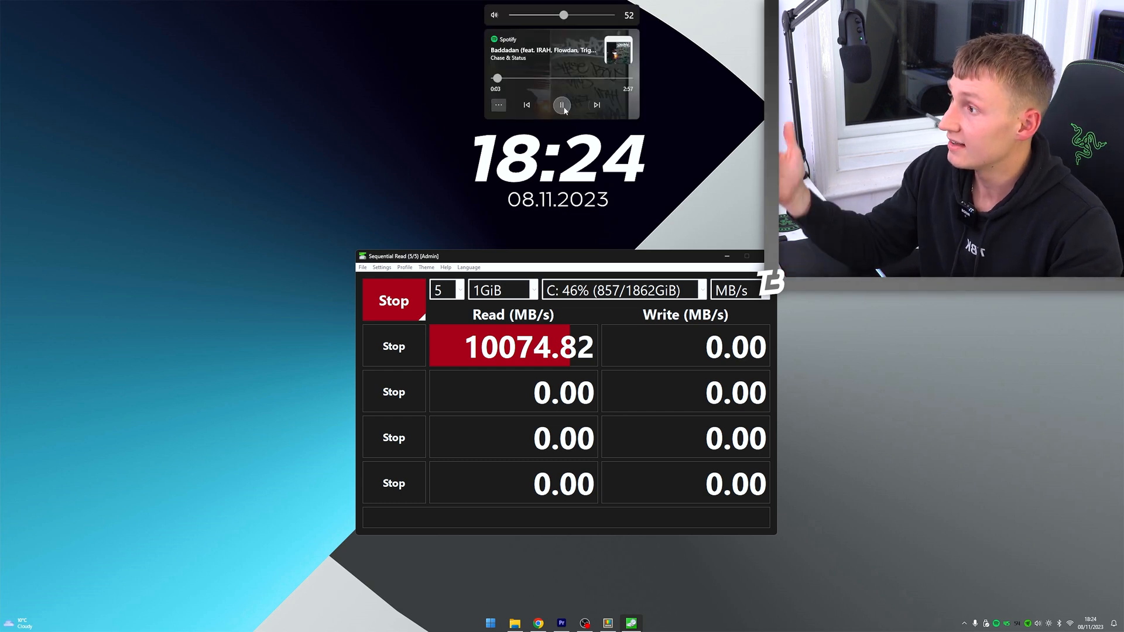
# Pause the music in the media flyout and toggle Num Lock to trigger its flyout
pyautogui.click(562, 105)
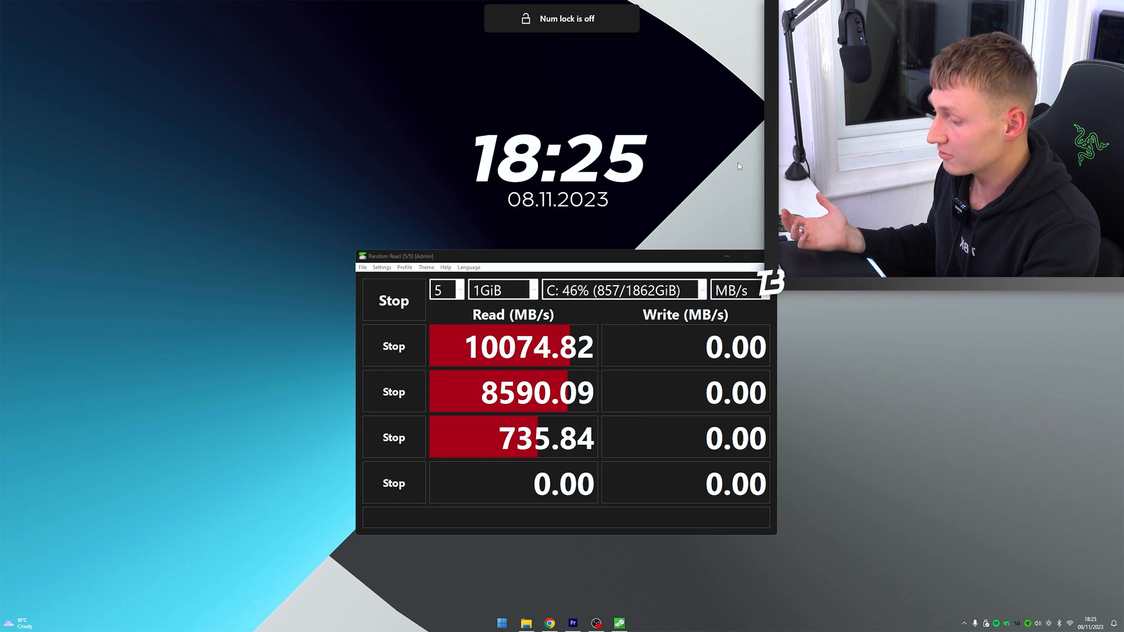
pyautogui.press('capslock')
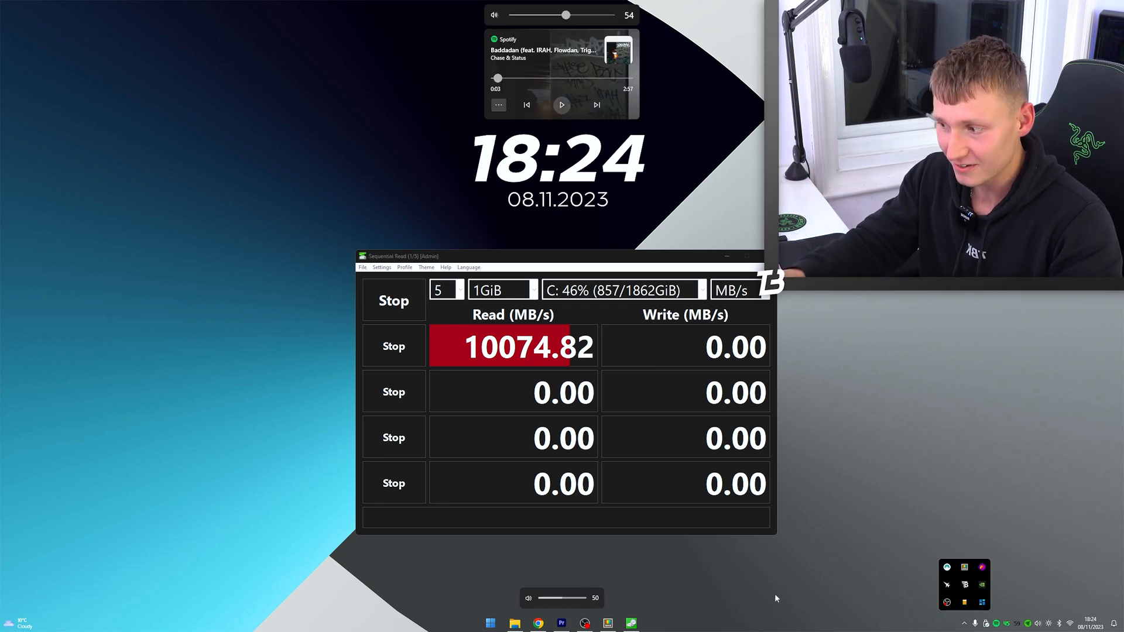
pyautogui.moveTo(966, 606)
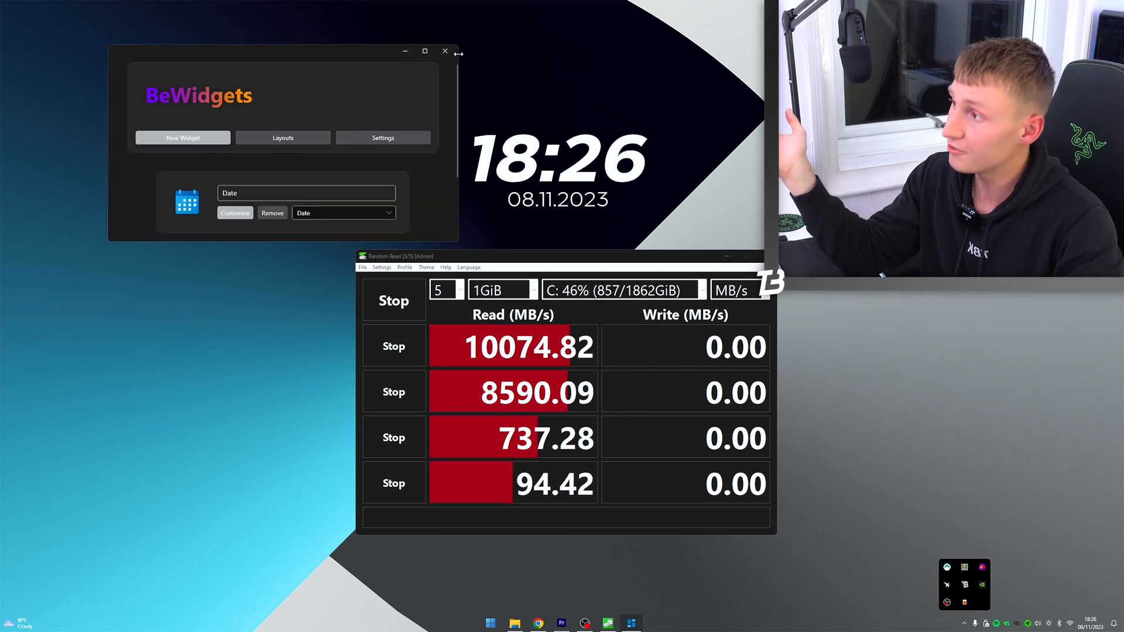
pyautogui.moveTo(445, 50)
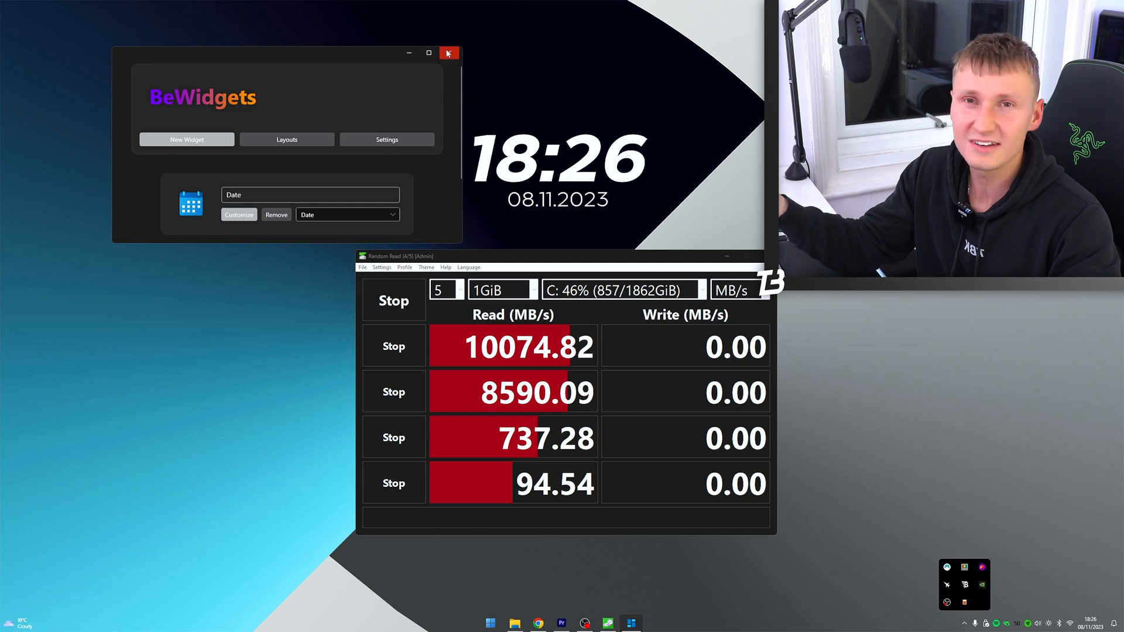
pyautogui.moveTo(506, 206)
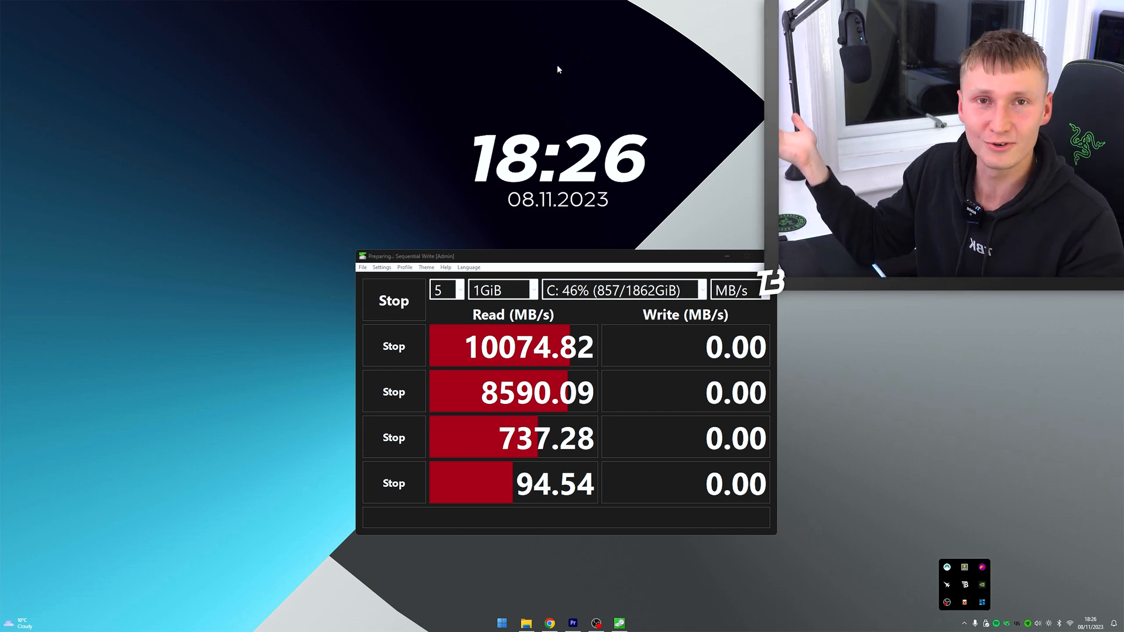
pyautogui.moveTo(615, 95)
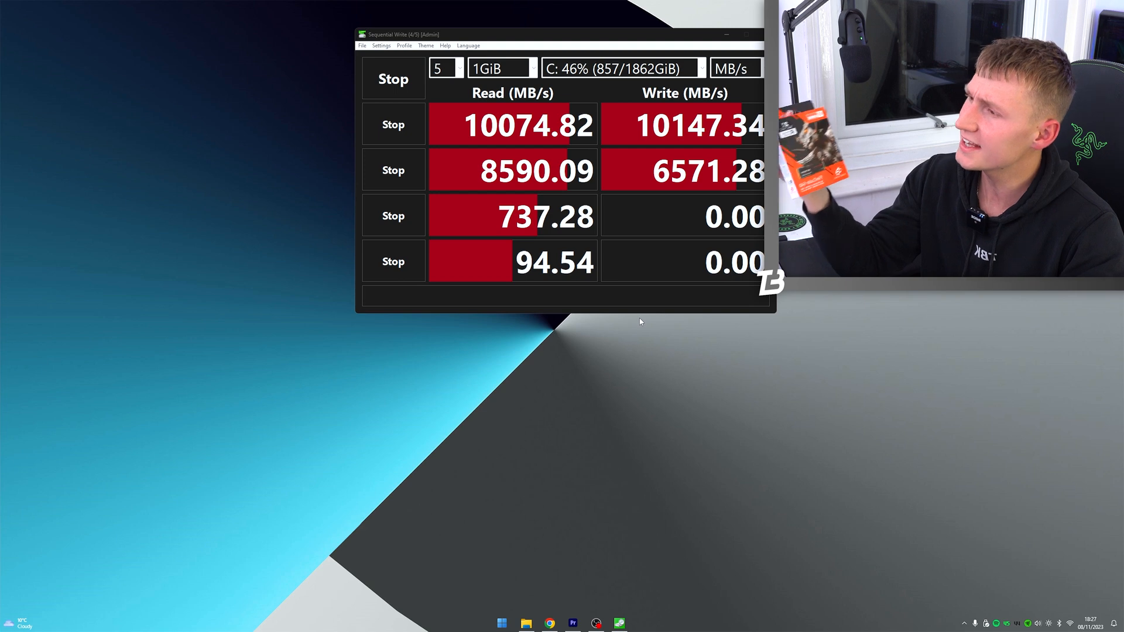
pyautogui.moveTo(682, 148)
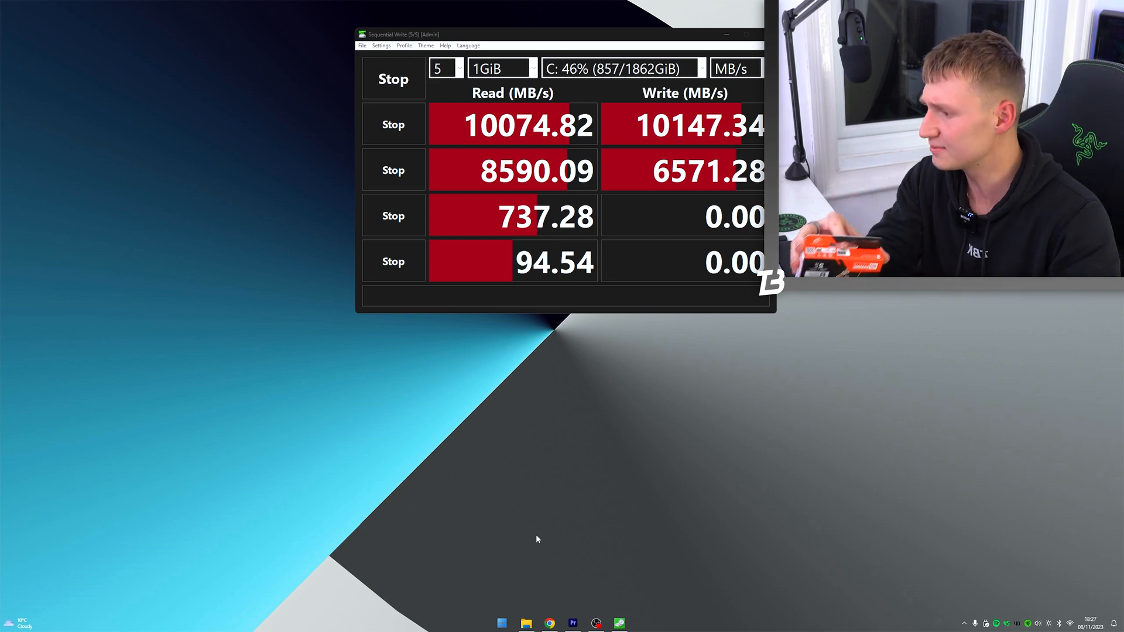
# Briefly show the start menu and dismiss it while the write tests finish
pyautogui.click(501, 622)
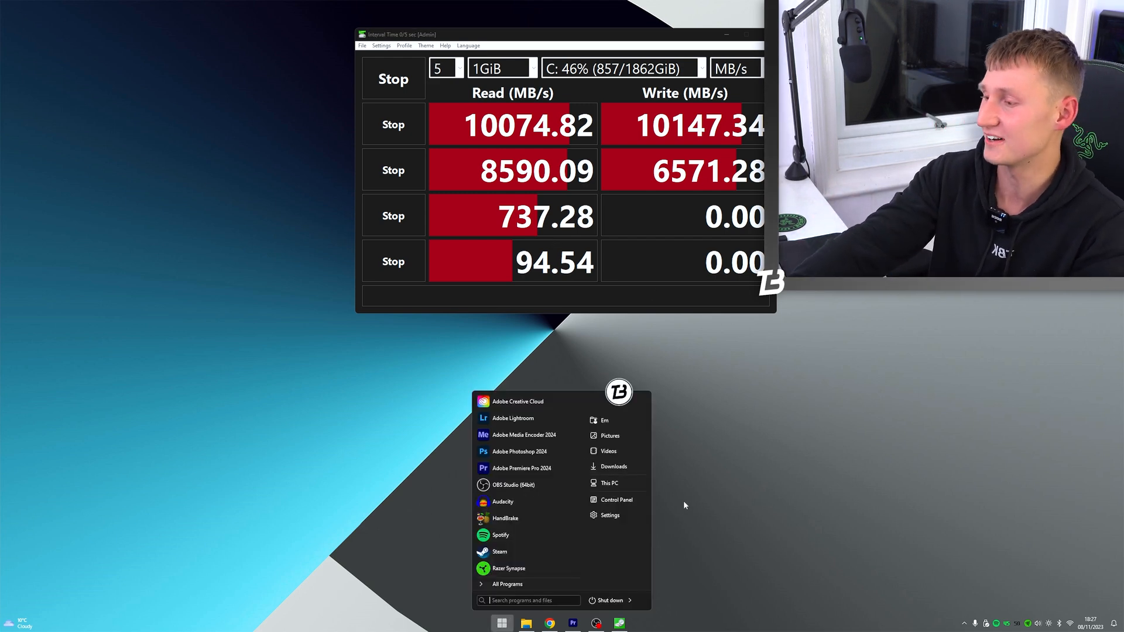
pyautogui.click(685, 505)
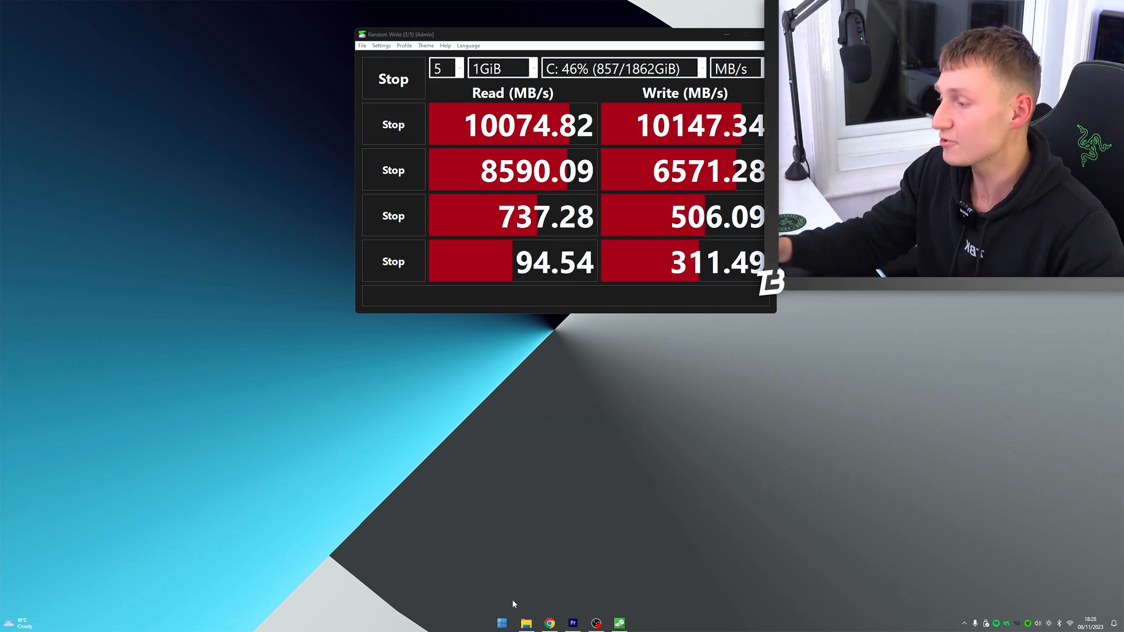
pyautogui.click(503, 622)
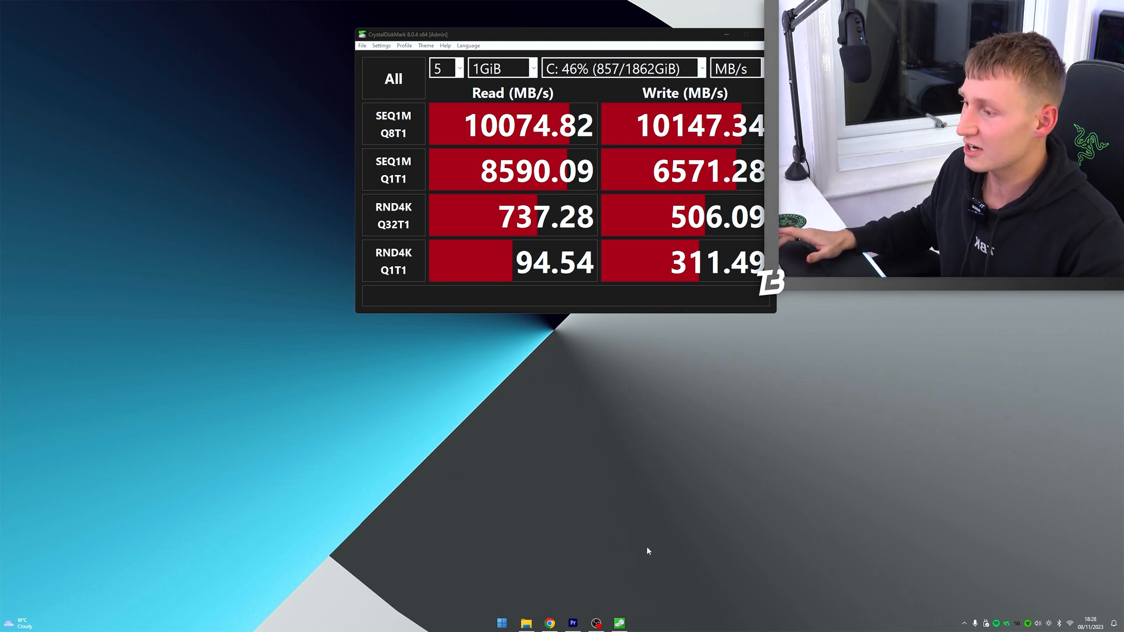
# Show the classic start menu, review StartAllBack's Taskbar and Explorer settings, then bring up TranslucentTB's store page
pyautogui.click(501, 622)
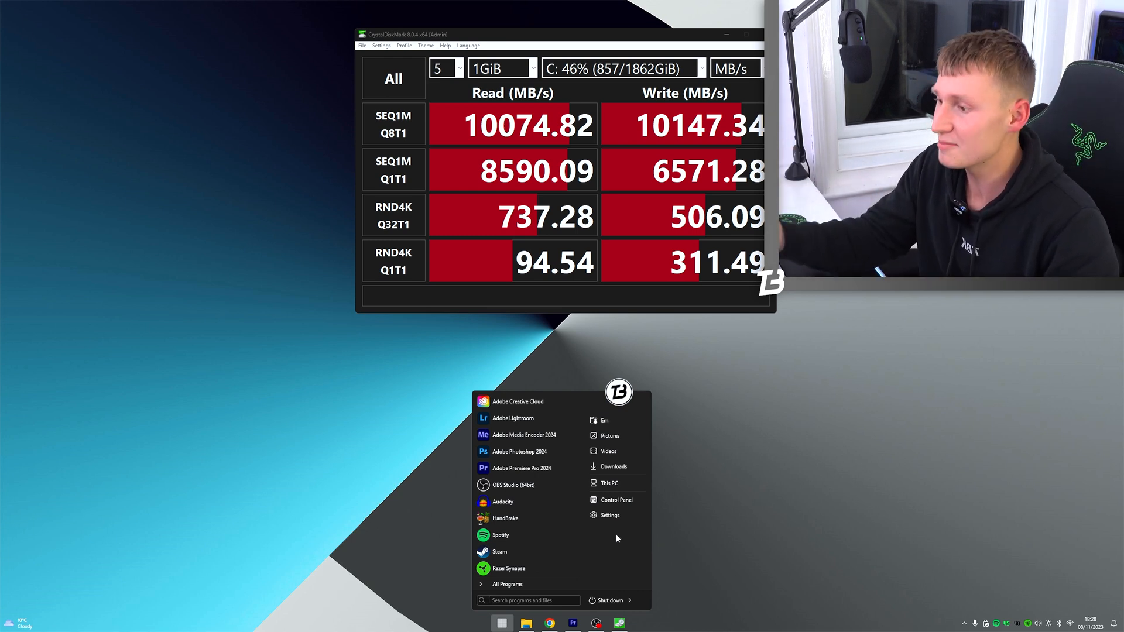
pyautogui.moveTo(623, 553)
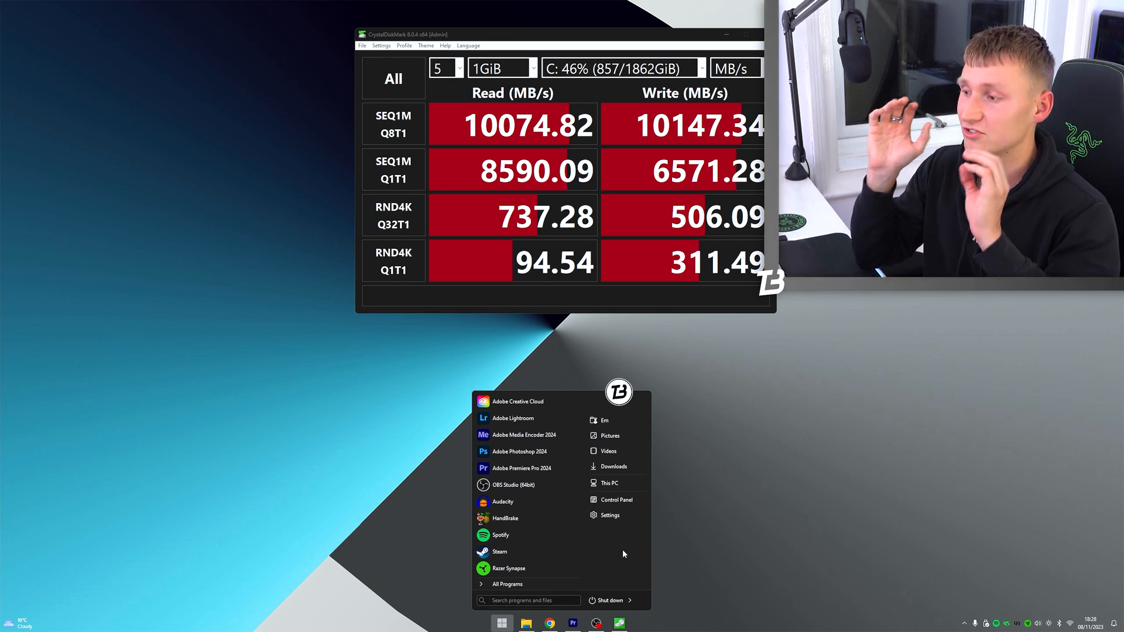
pyautogui.moveTo(690, 548)
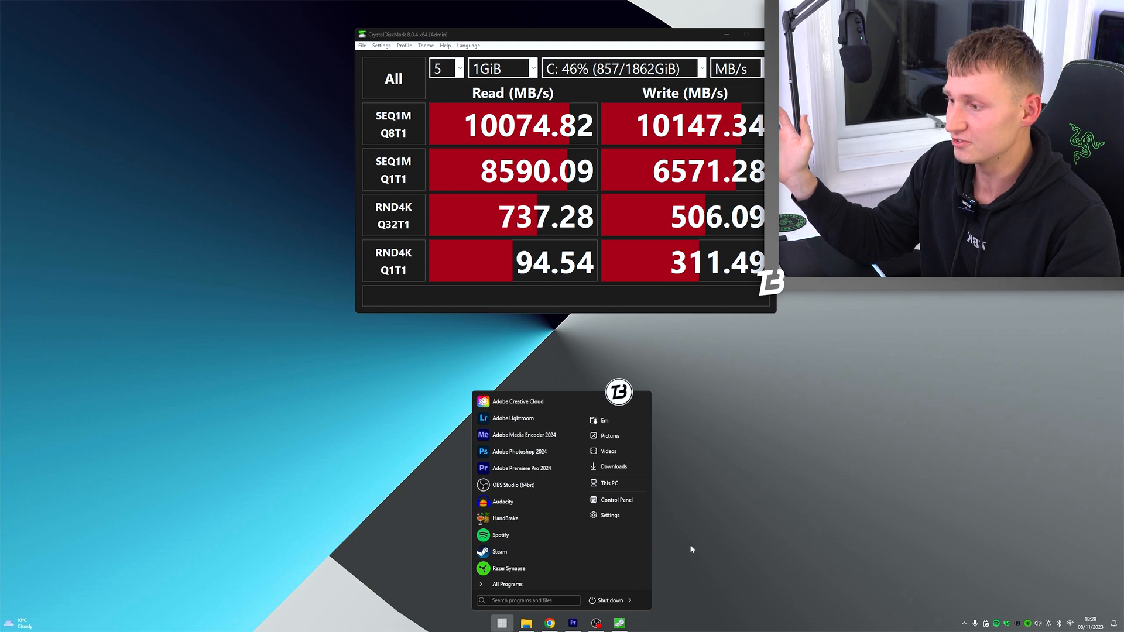
pyautogui.moveTo(536, 613)
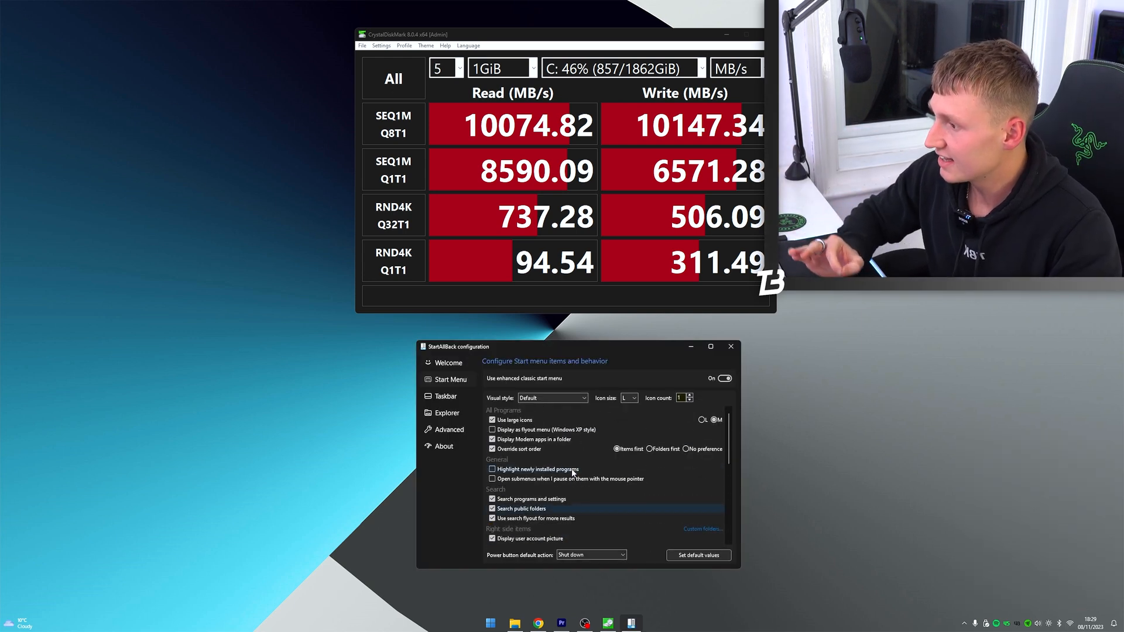
pyautogui.click(445, 396)
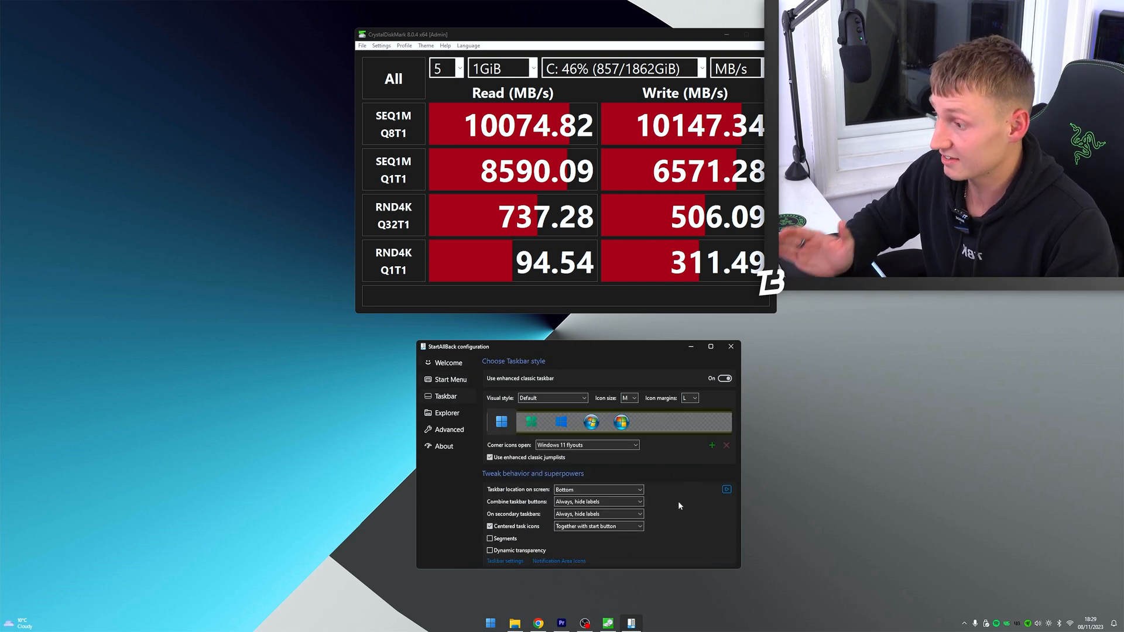
pyautogui.click(446, 413)
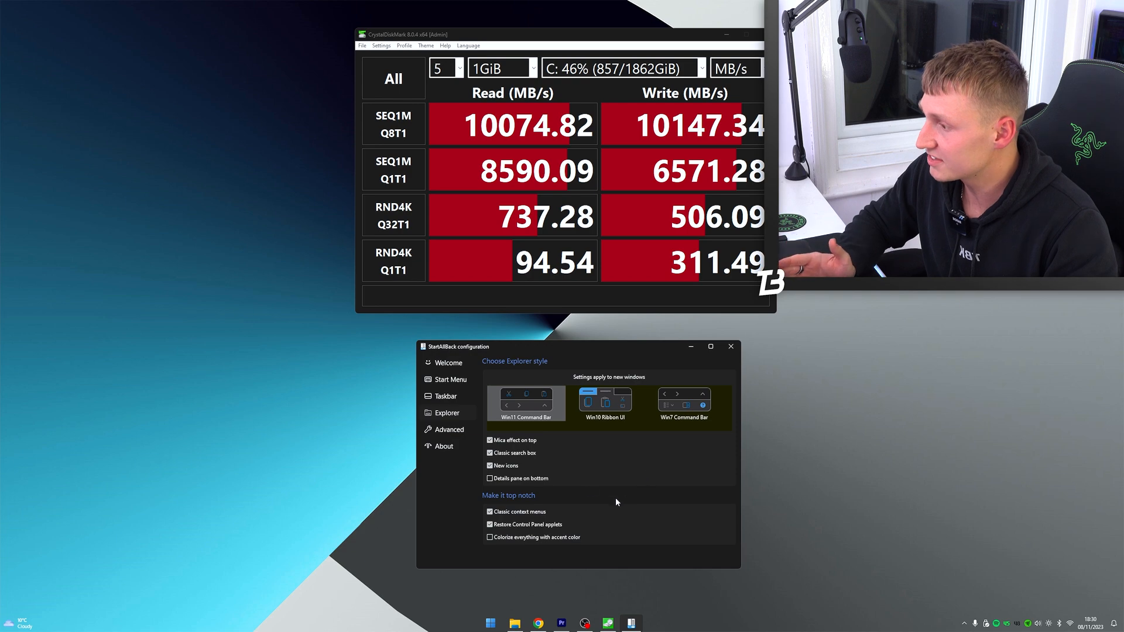
pyautogui.click(449, 429)
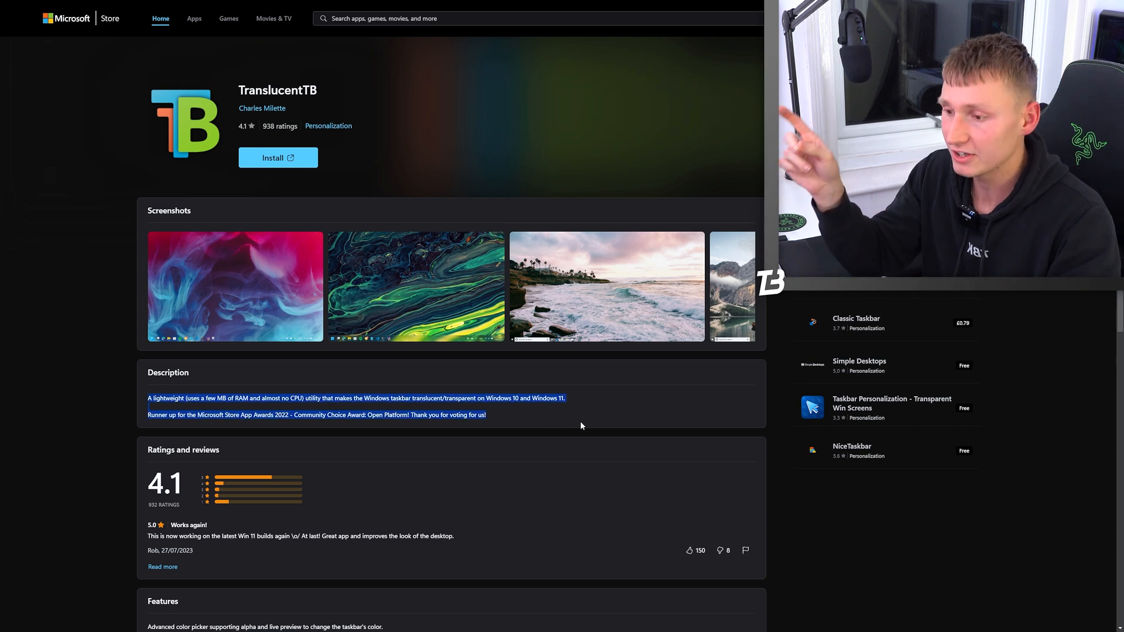
# View a TranslucentTB screenshot full size and navigate to the RoundedTB app page
pyautogui.click(234, 287)
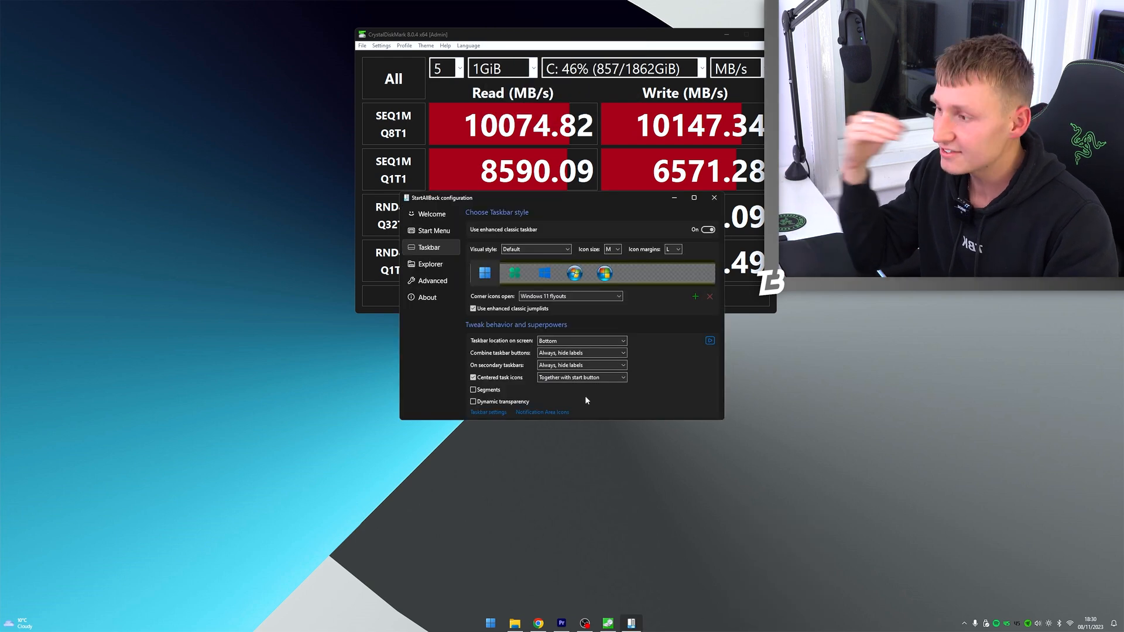
pyautogui.click(473, 401)
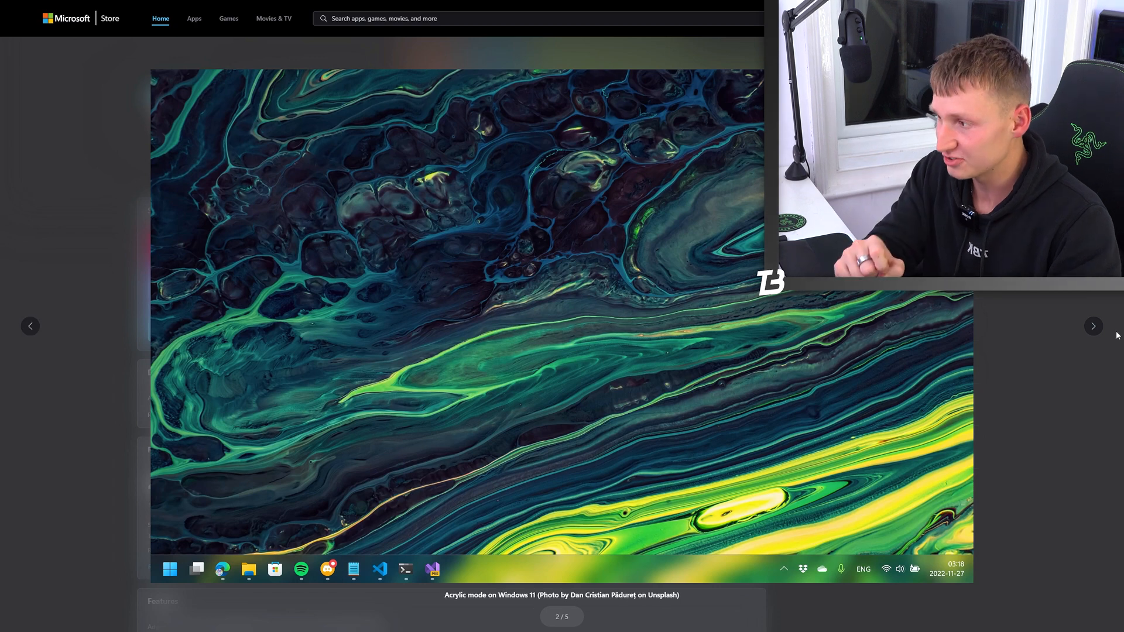
pyautogui.click(1092, 326)
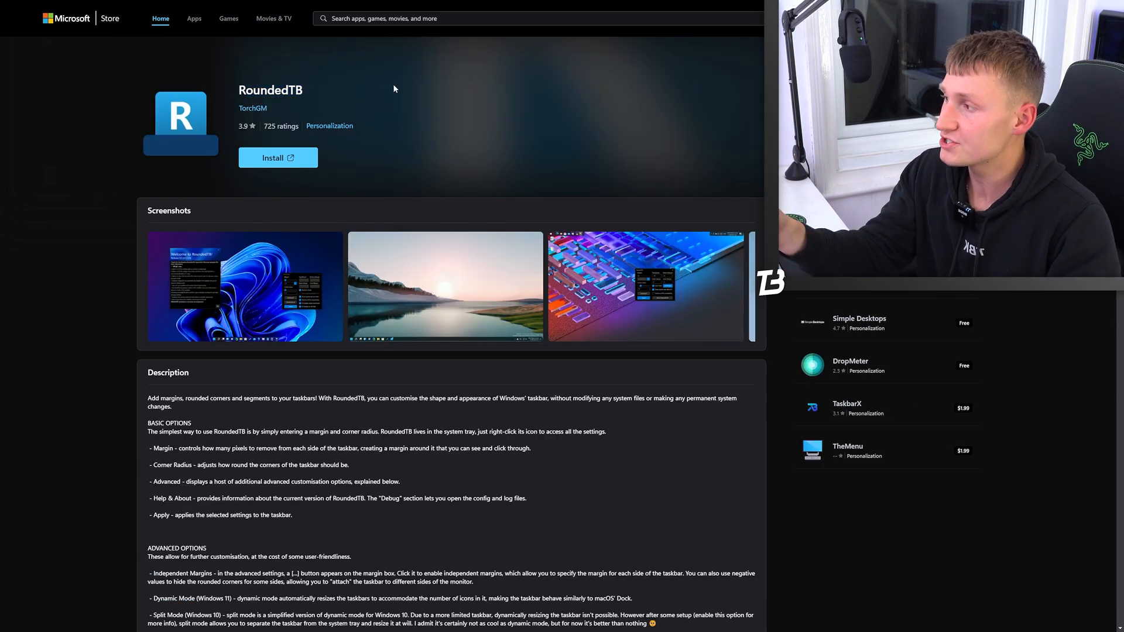
pyautogui.moveTo(515, 486)
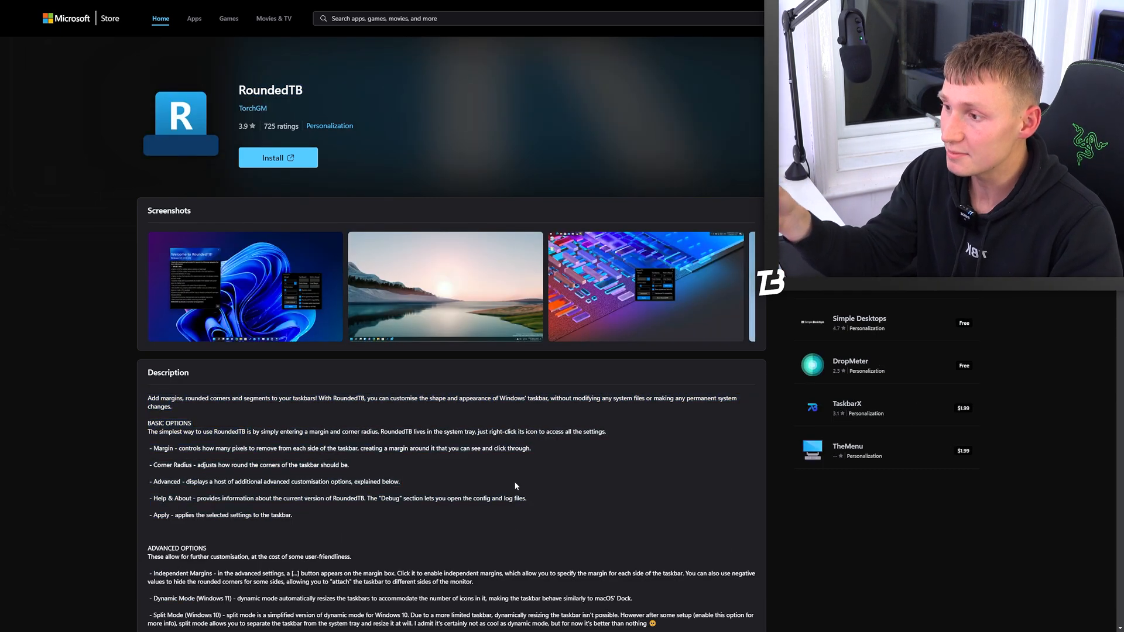
# Step through RoundedTB's screenshots full size, then bring up taskbar Properties from the taskbar menu
pyautogui.click(444, 286)
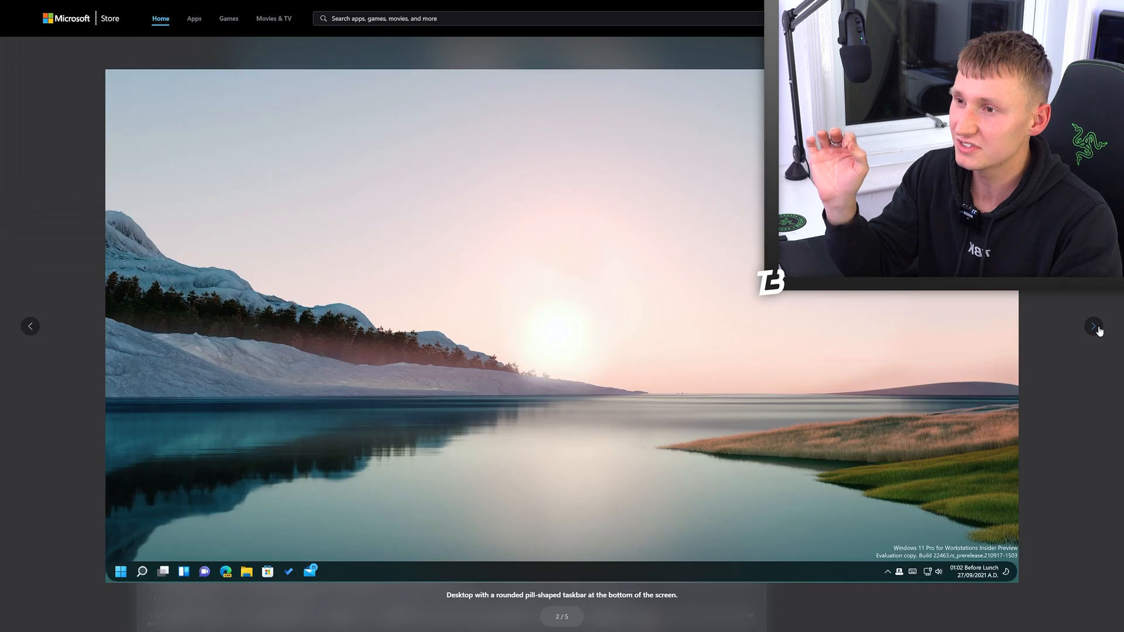
pyautogui.click(1095, 326)
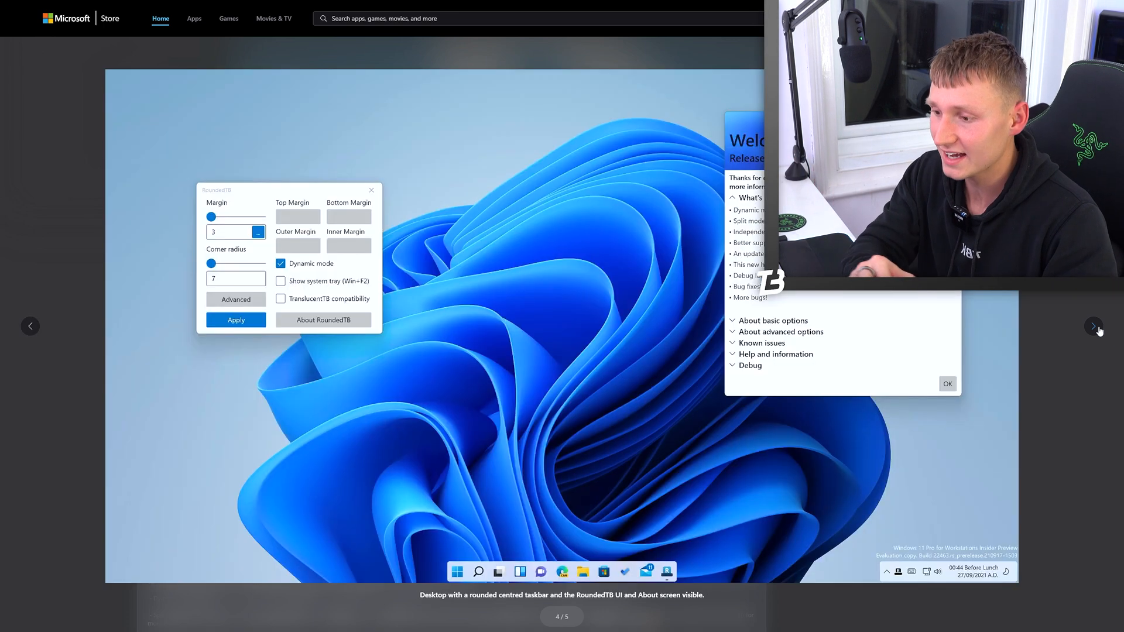
pyautogui.click(1094, 327)
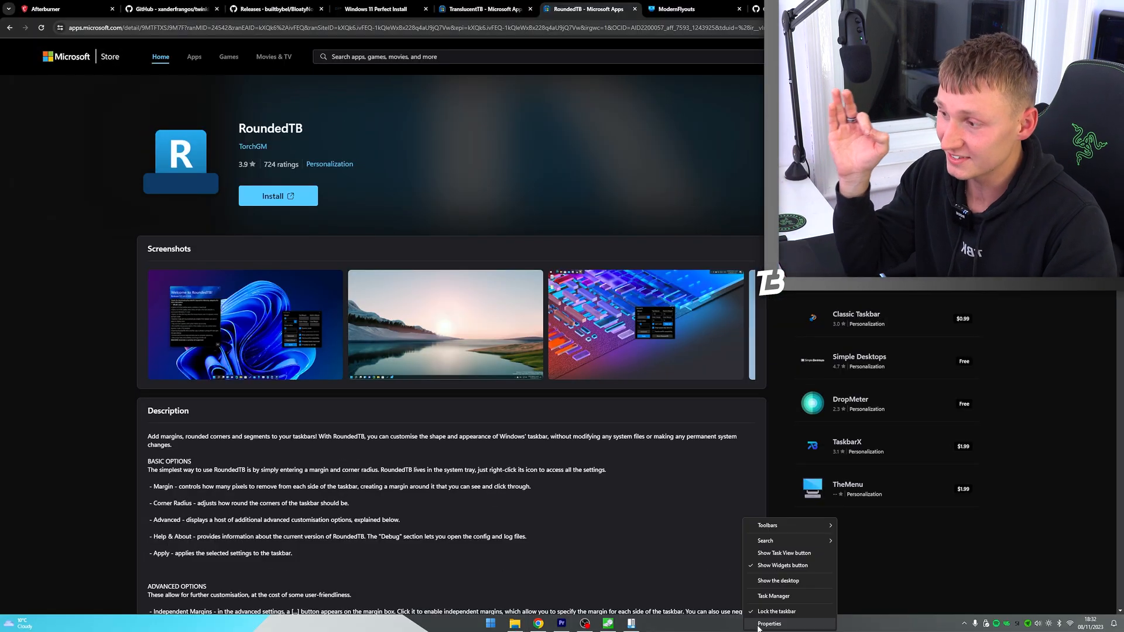
pyautogui.click(770, 624)
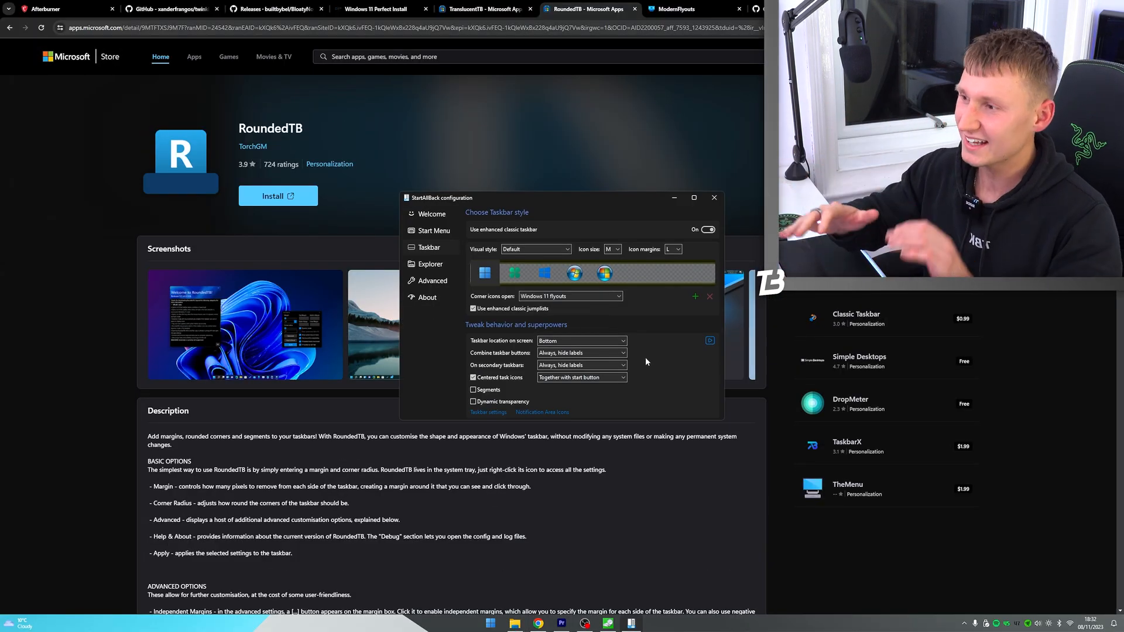